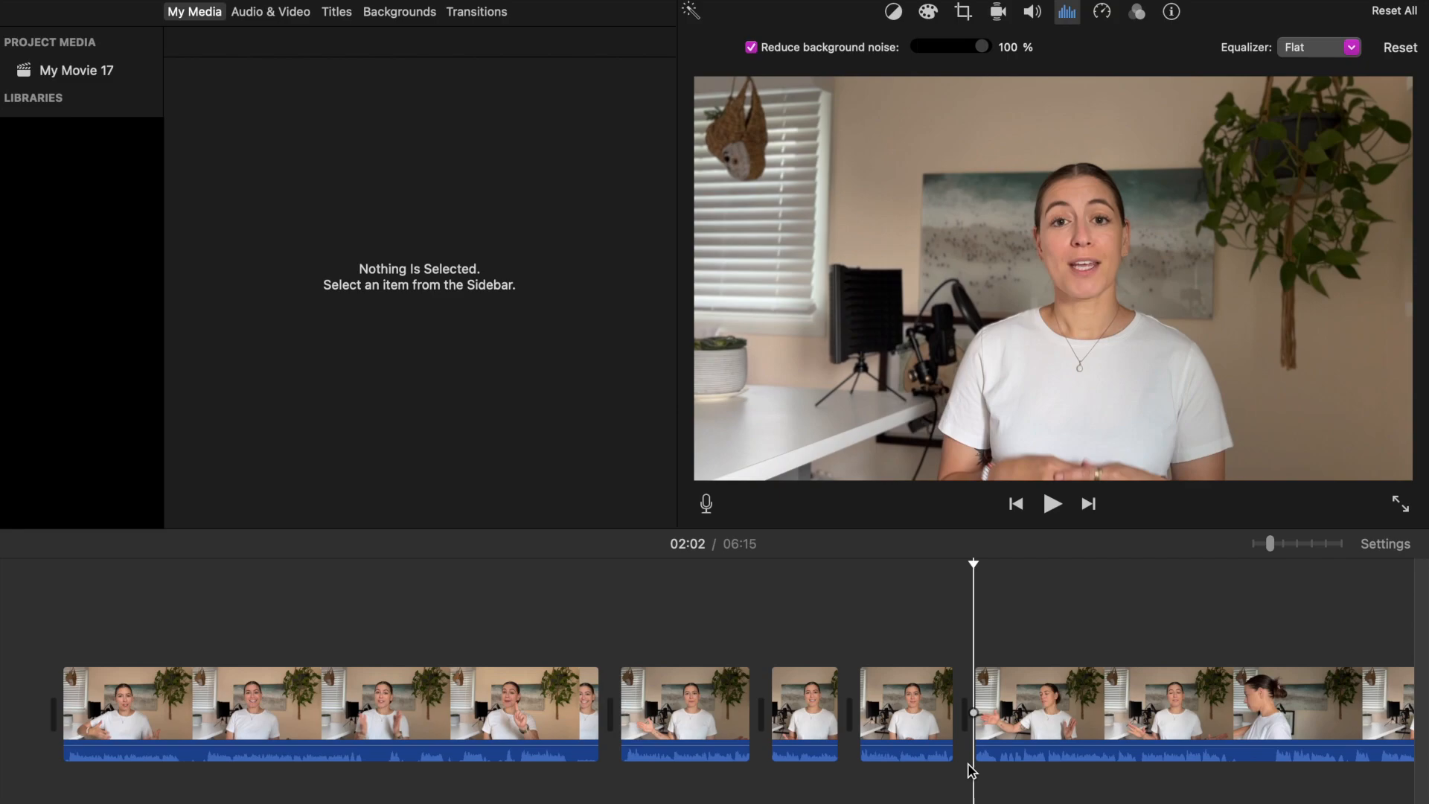
# Cut the final clip at the section's start and end, isolating the 02:05–02:08 piece, and select it.
pyautogui.click(1053, 503)
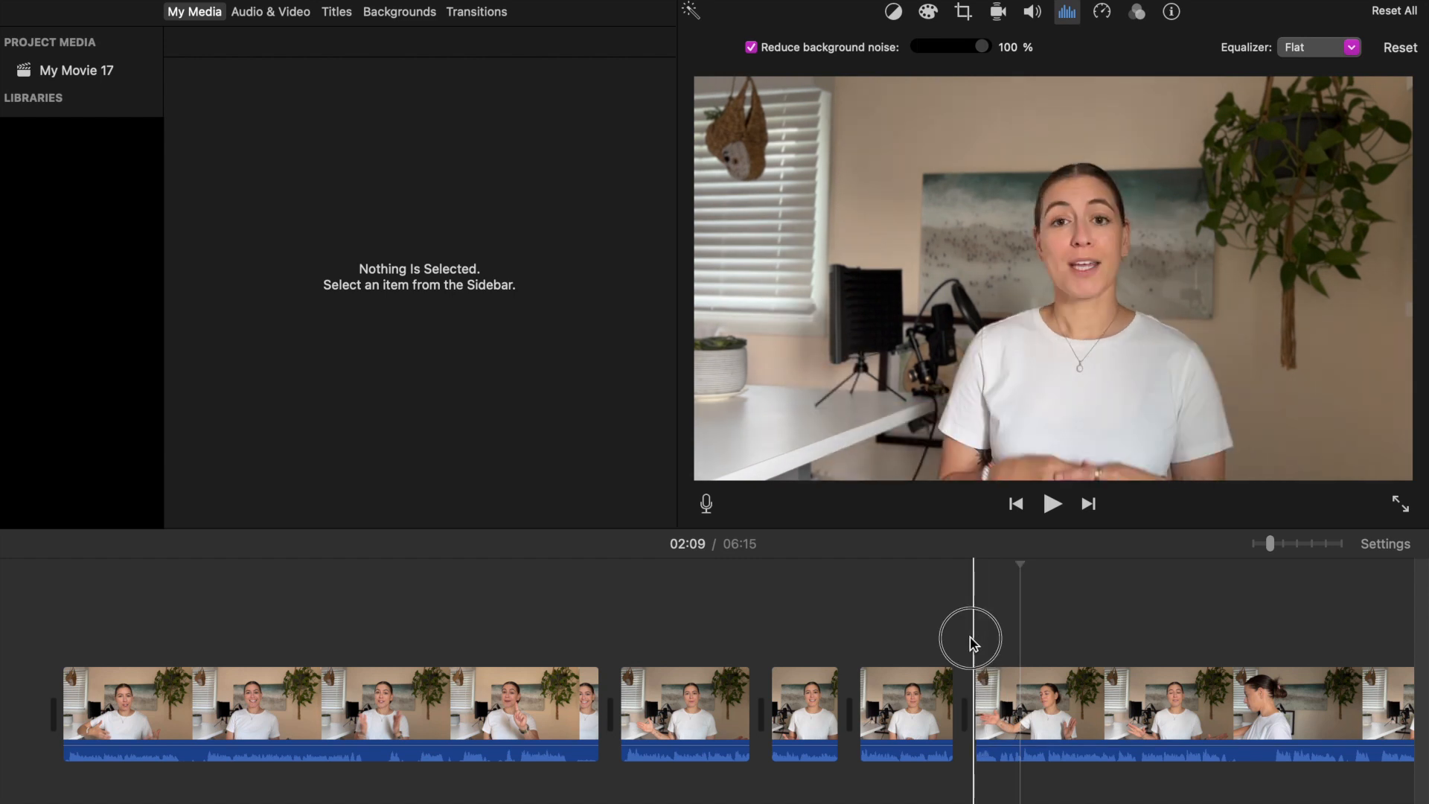
pyautogui.click(1051, 503)
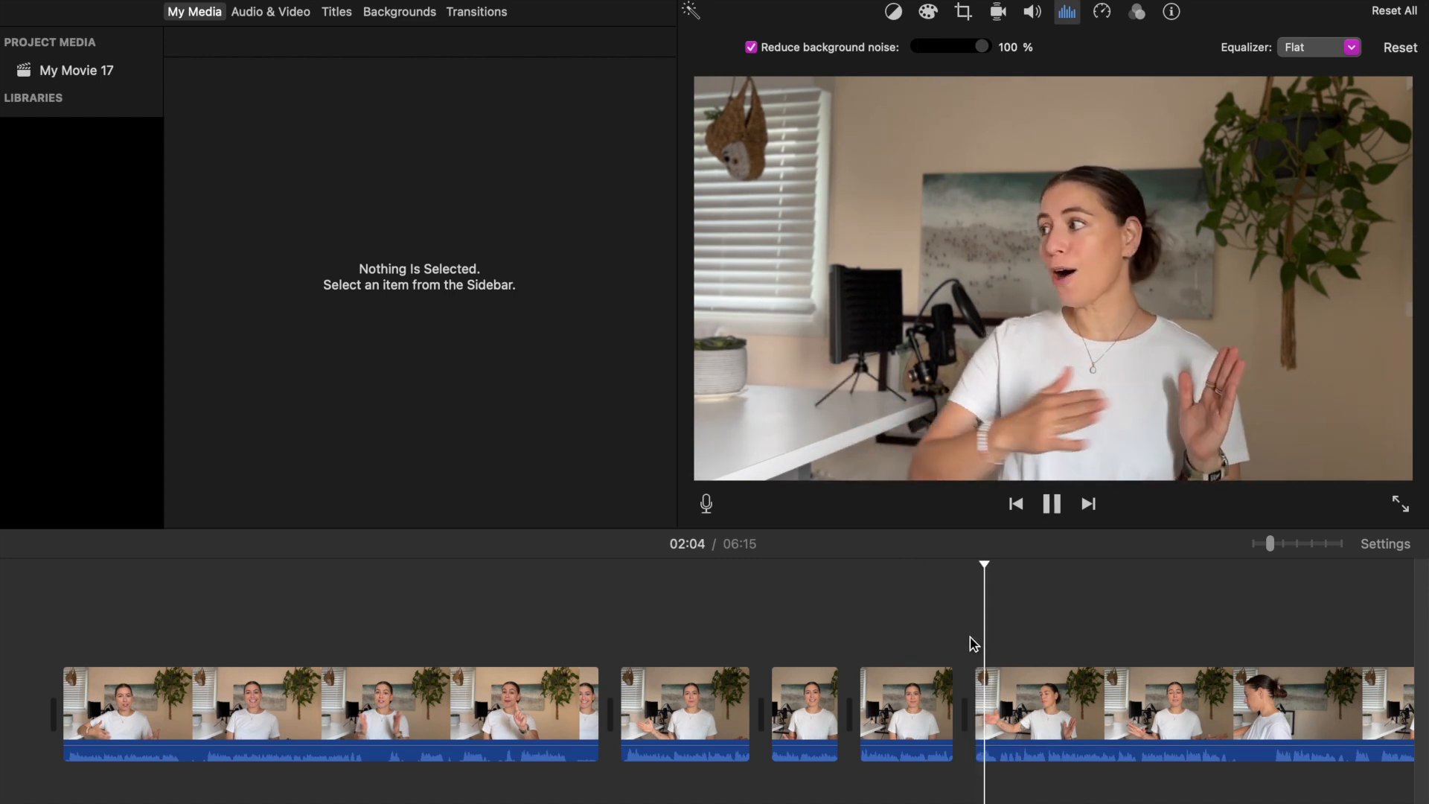
pyautogui.click(1049, 503)
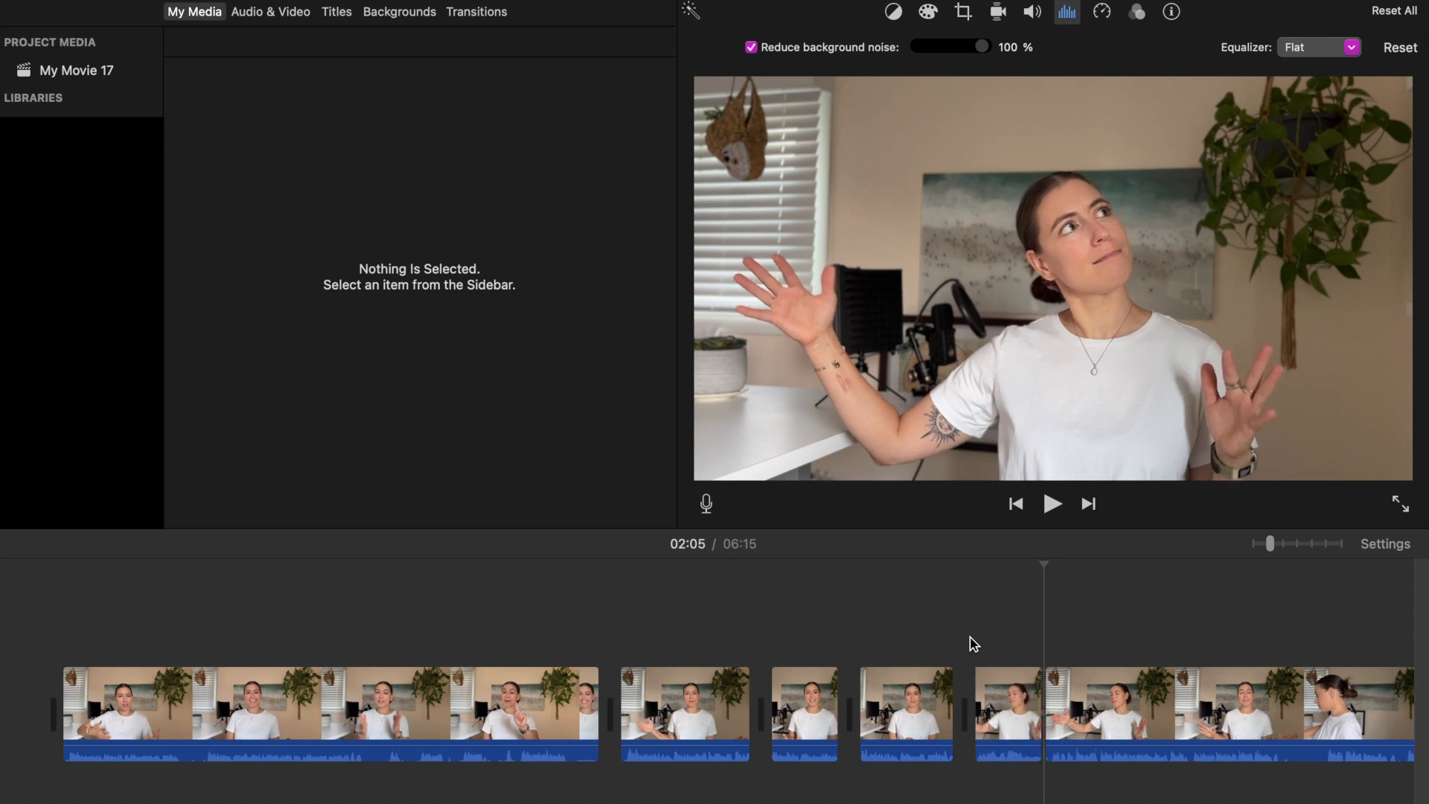
pyautogui.click(1053, 503)
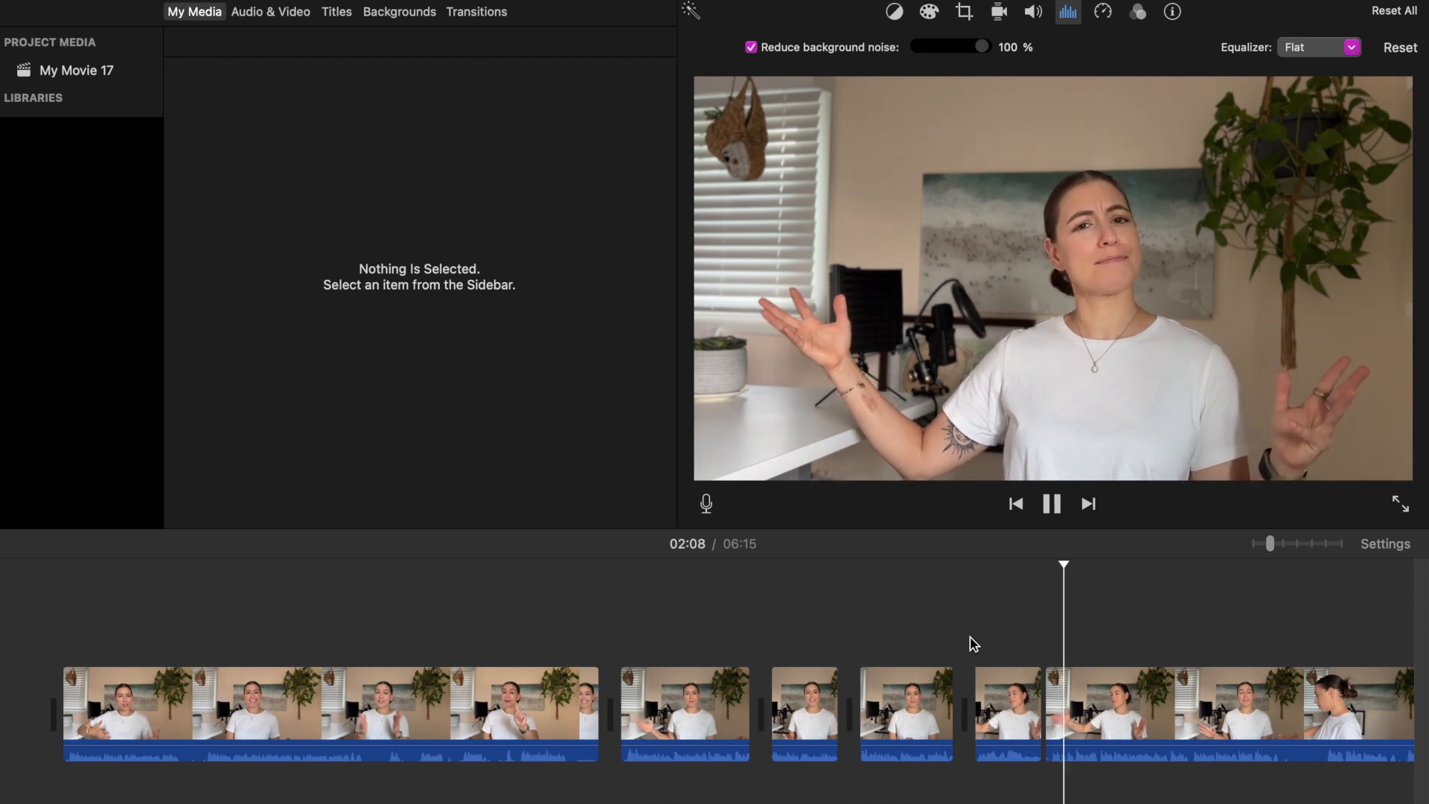
pyautogui.click(1051, 503)
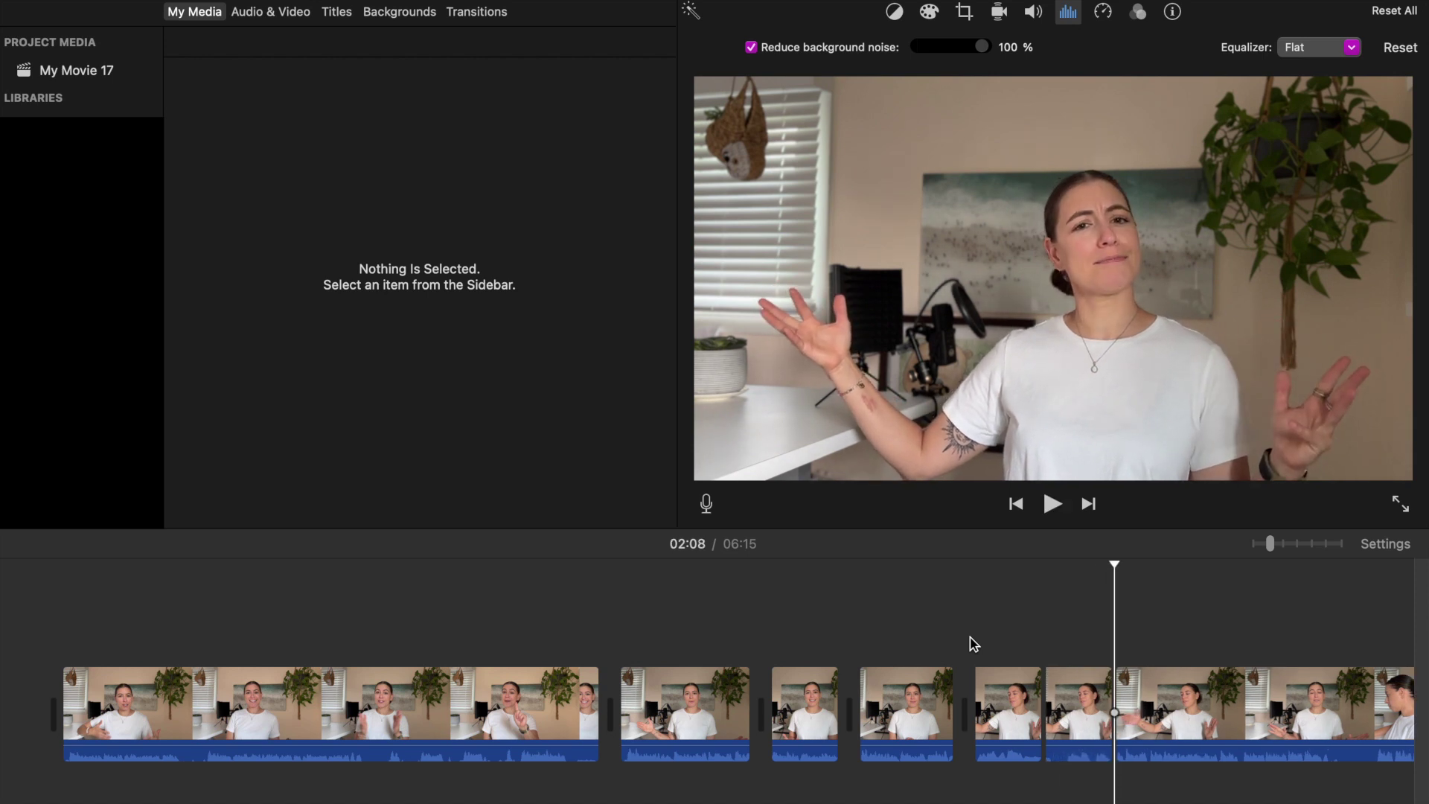
pyautogui.click(1078, 711)
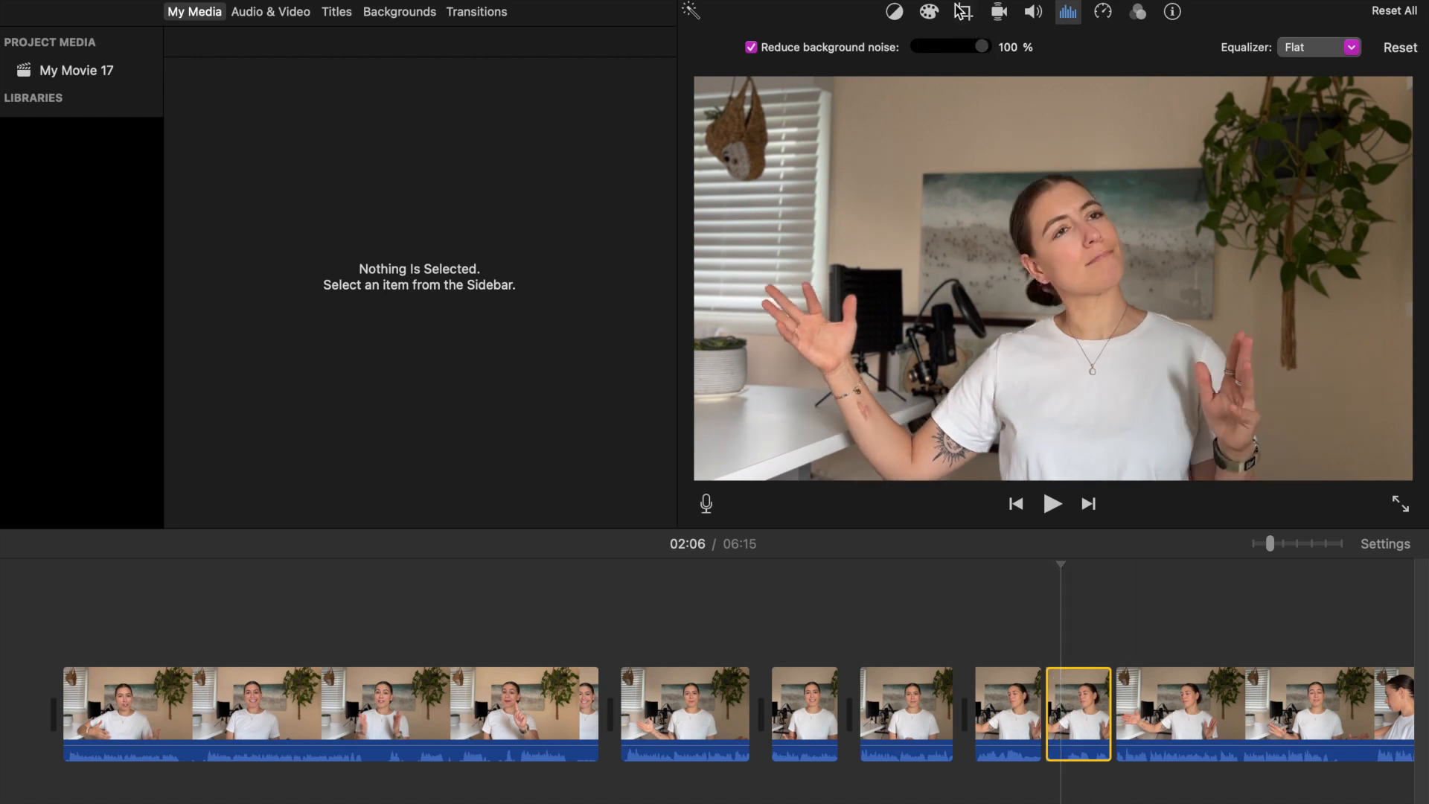
# Apply the Crop to Fill style to the short clip for a frame-filling close-up.
pyautogui.click(963, 12)
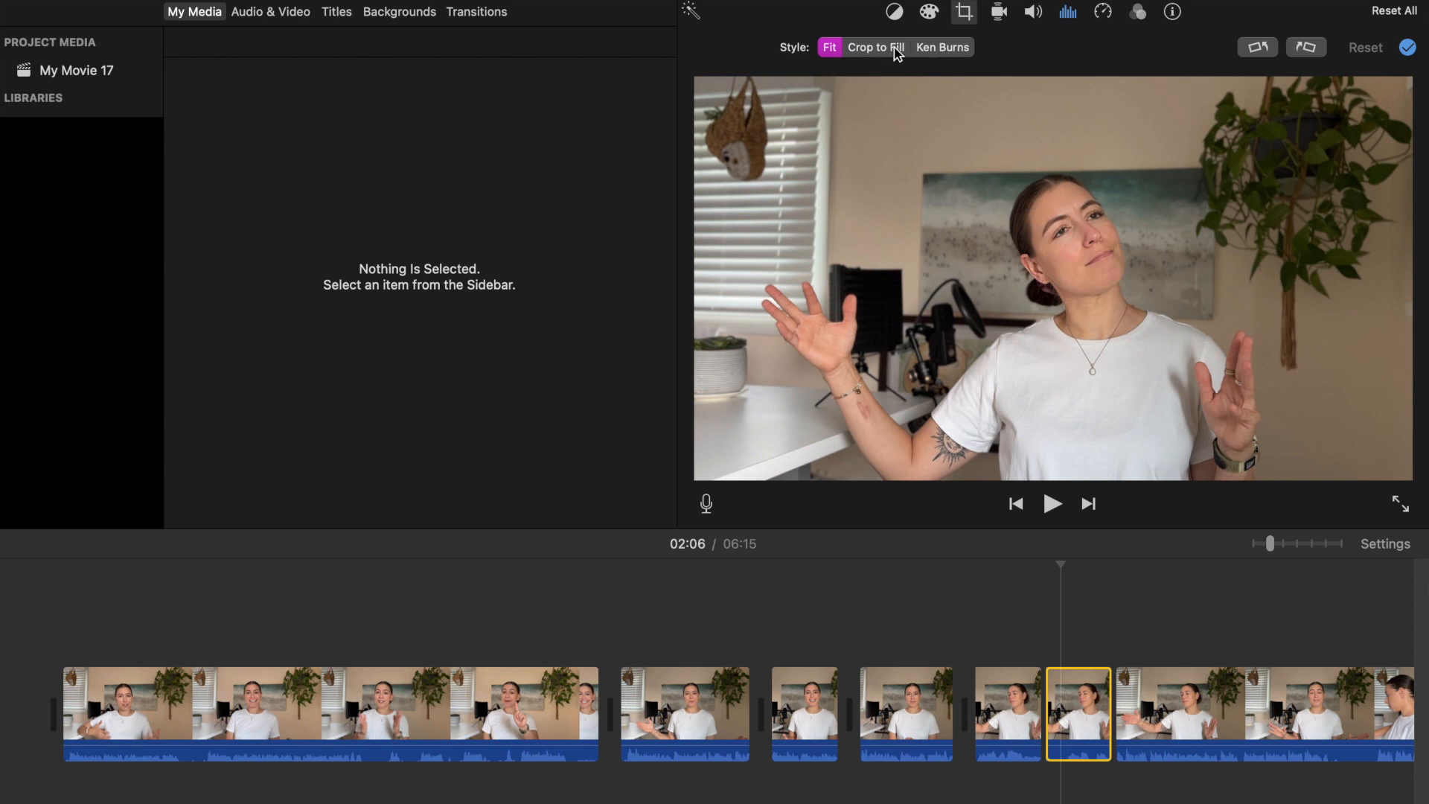
pyautogui.click(874, 46)
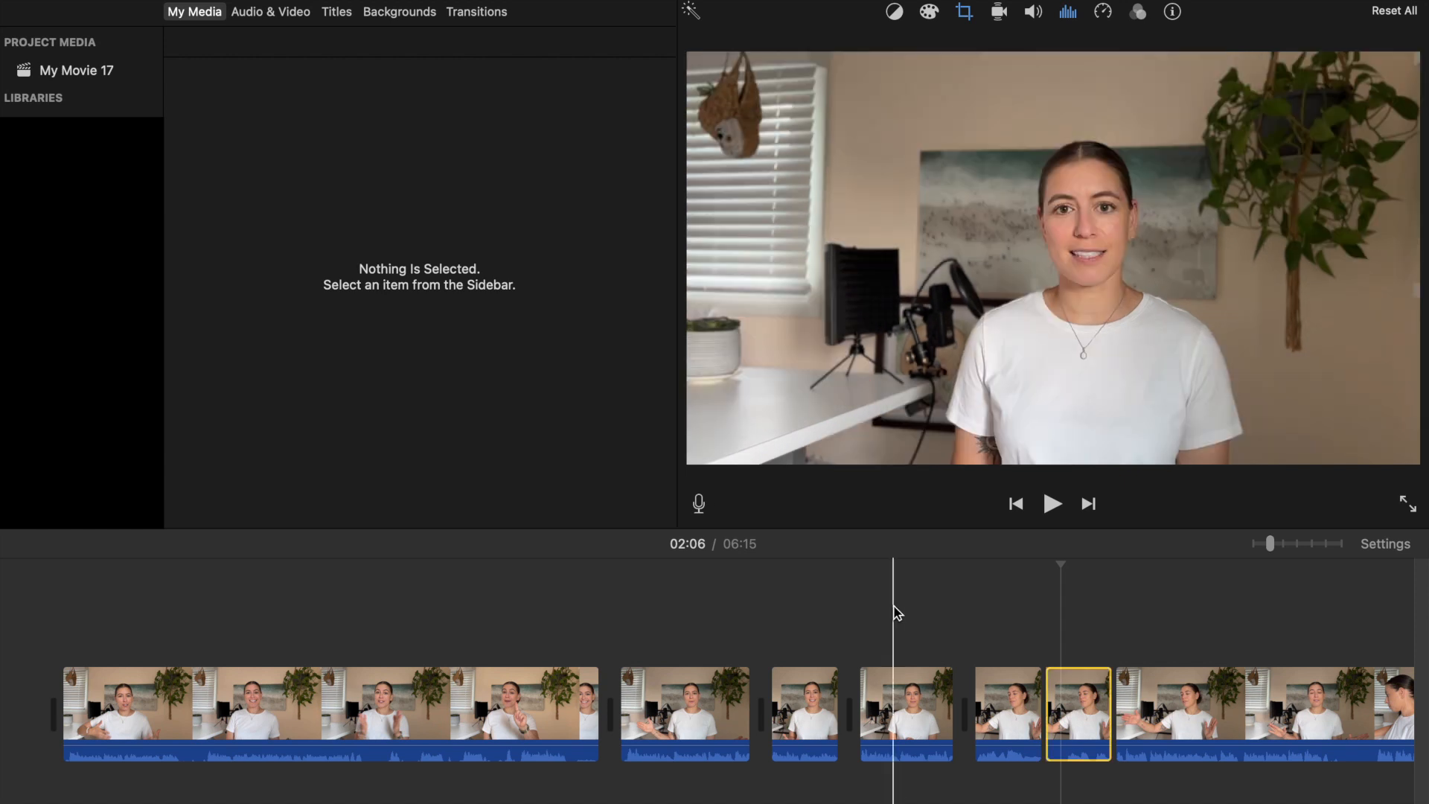
pyautogui.click(998, 628)
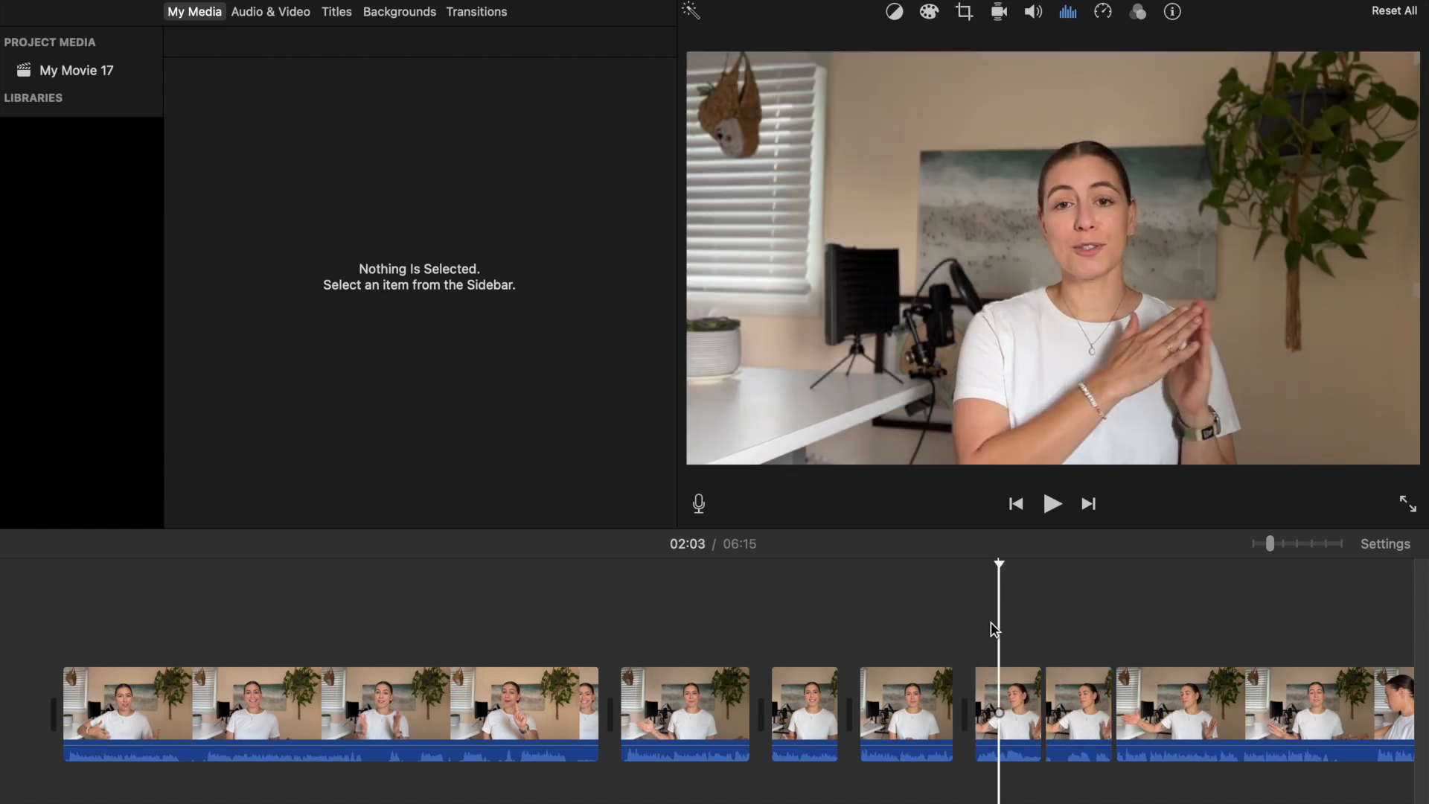
pyautogui.click(1053, 504)
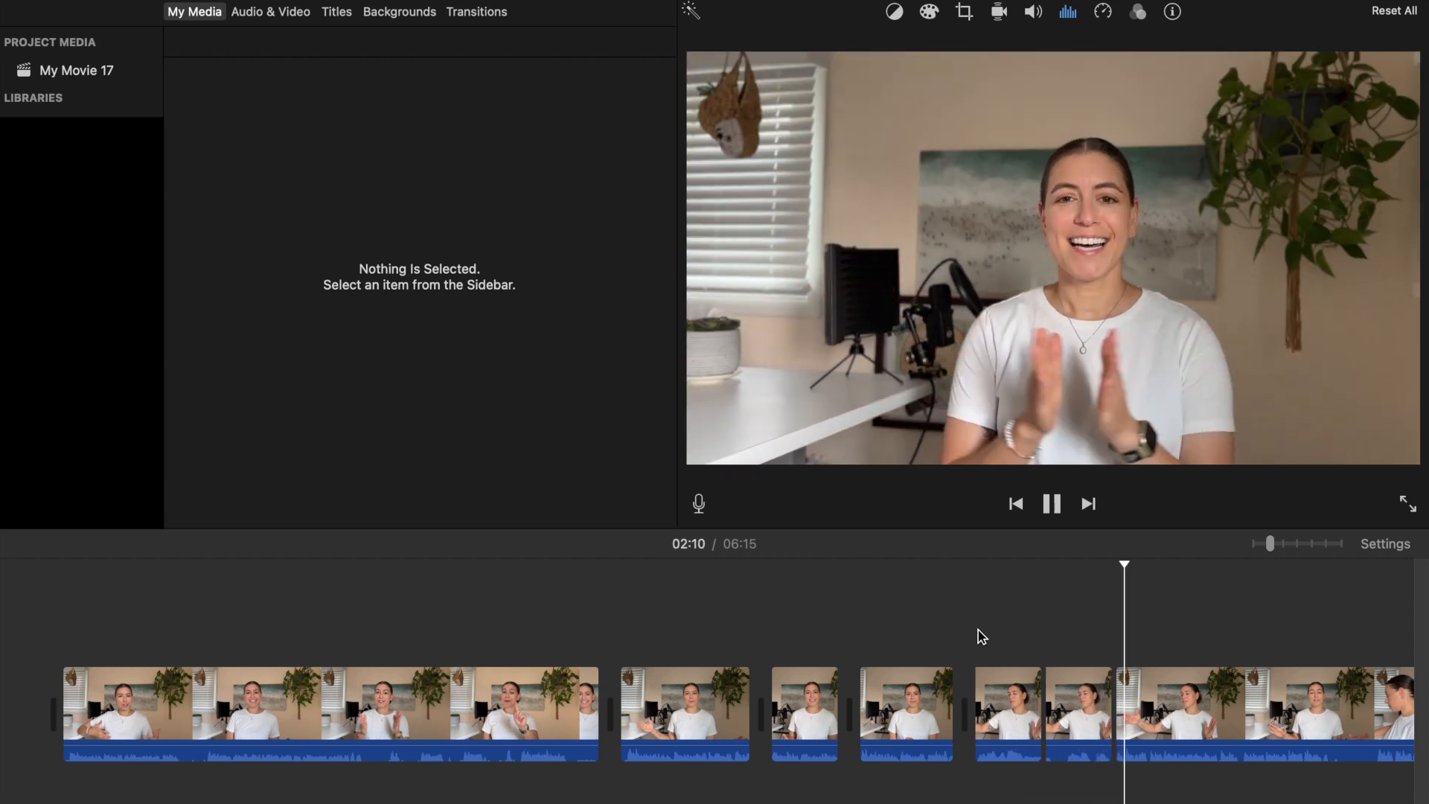
pyautogui.click(1051, 503)
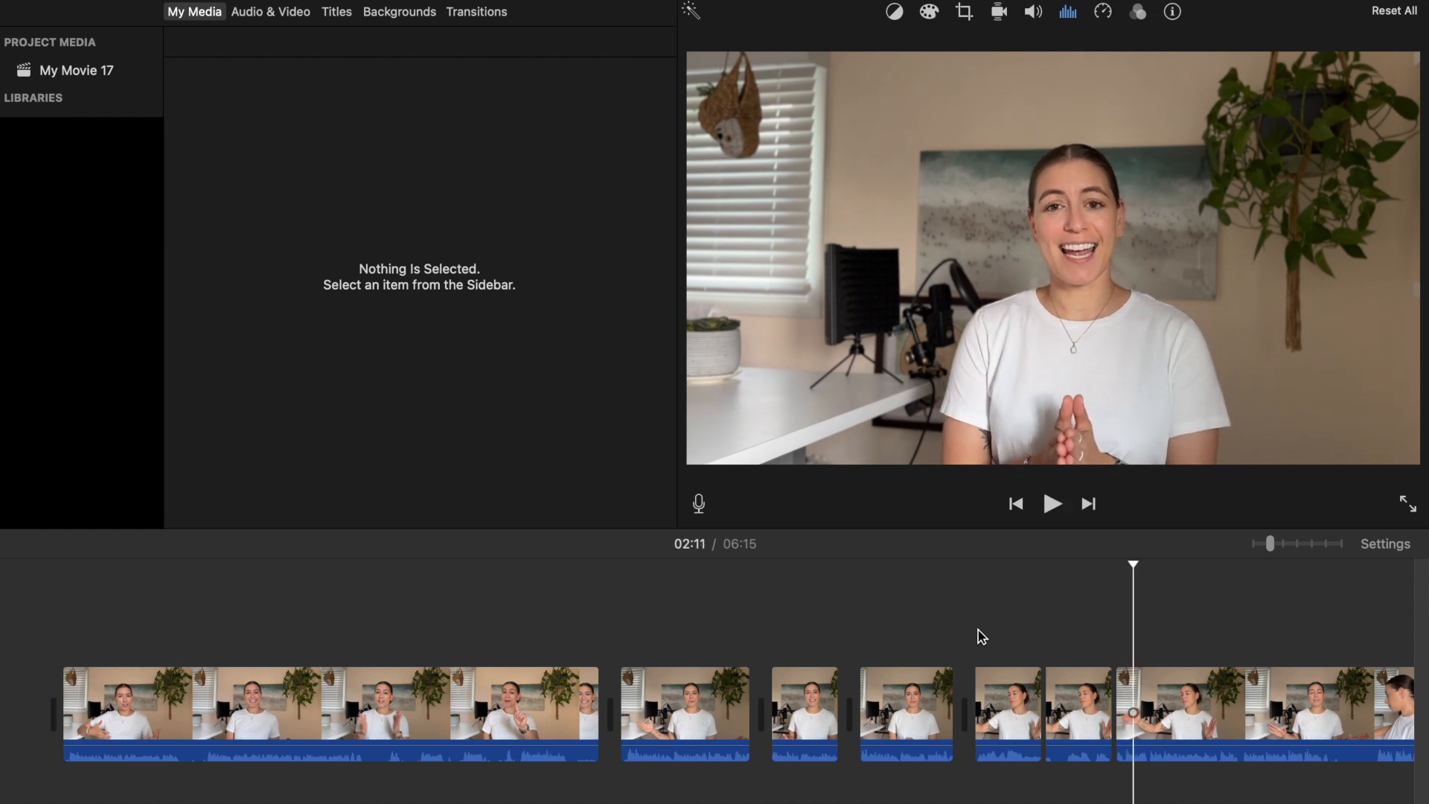